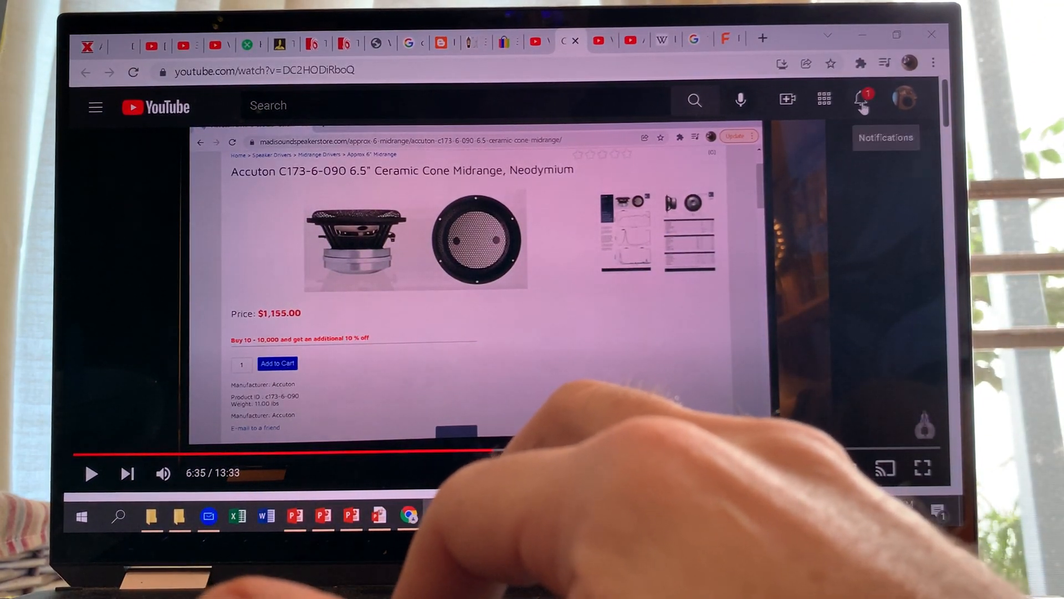
# Show the YouTube notifications panel and scroll through the recent viewer comments
pyautogui.click(862, 100)
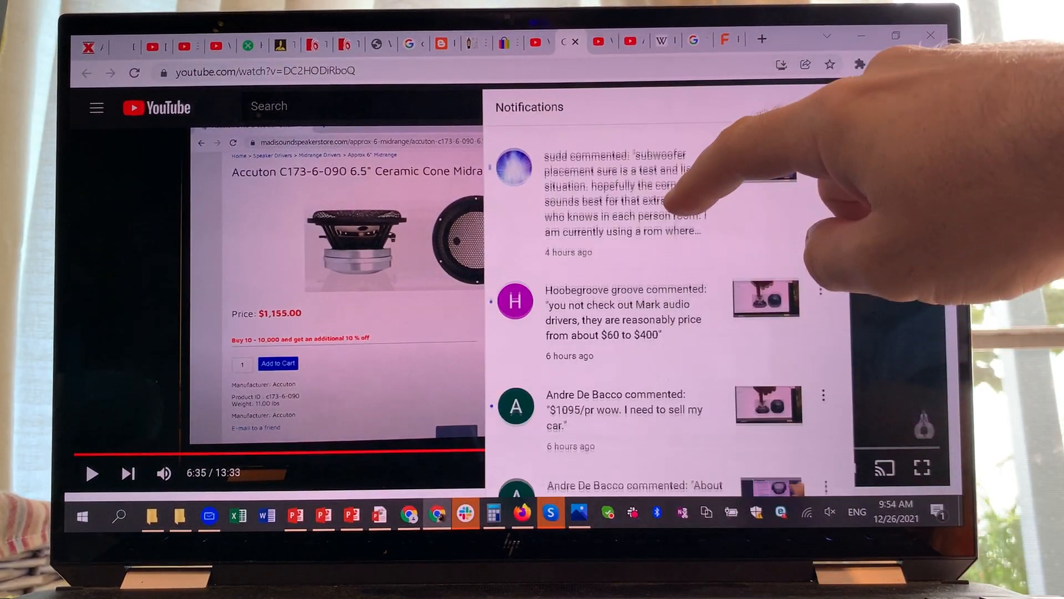
pyautogui.scroll(-3)
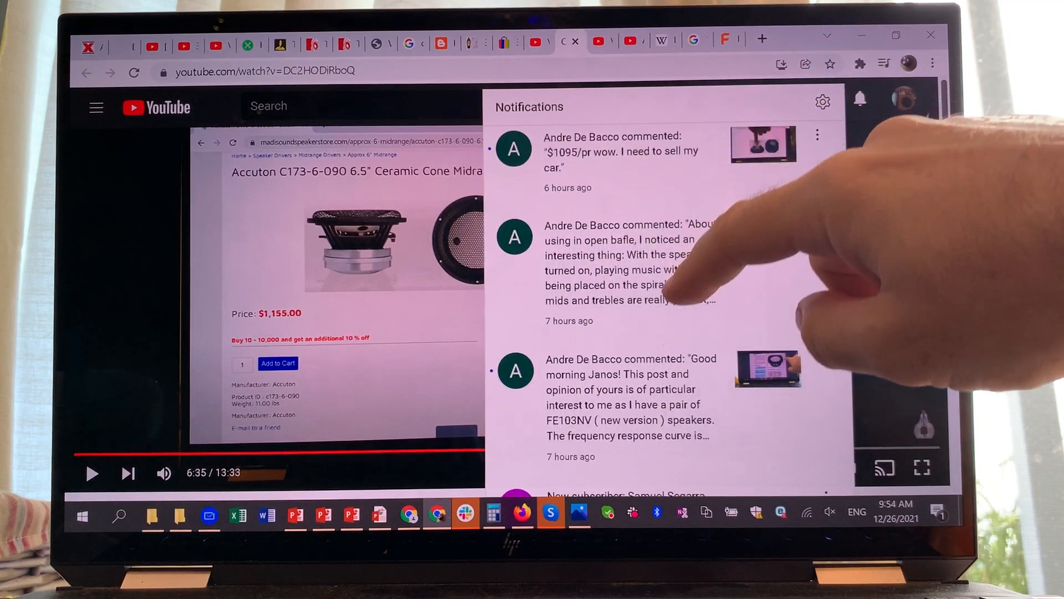
pyautogui.scroll(-3)
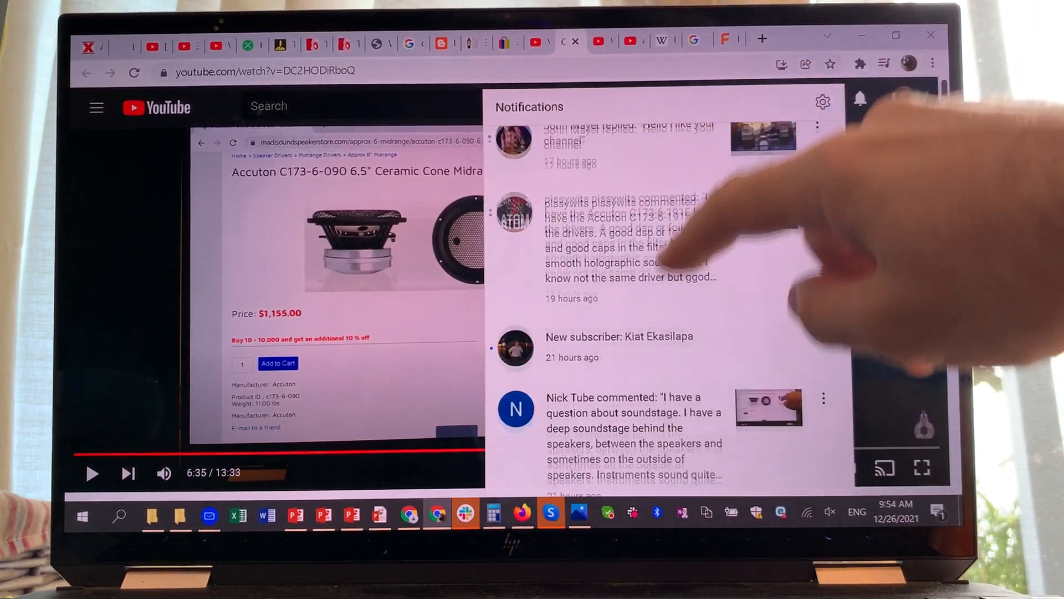
pyautogui.scroll(-3)
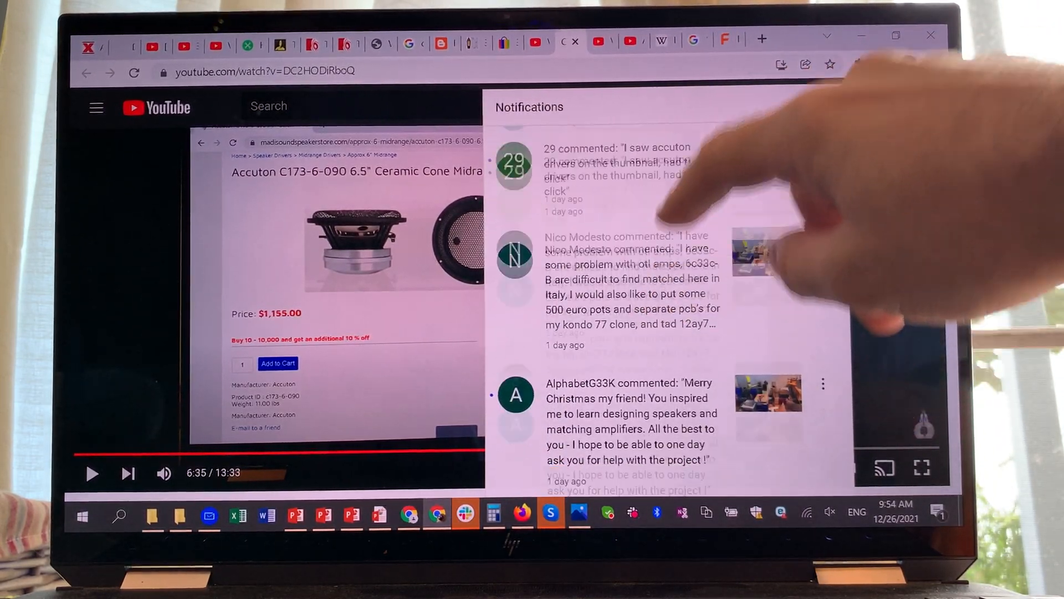
pyautogui.scroll(-3)
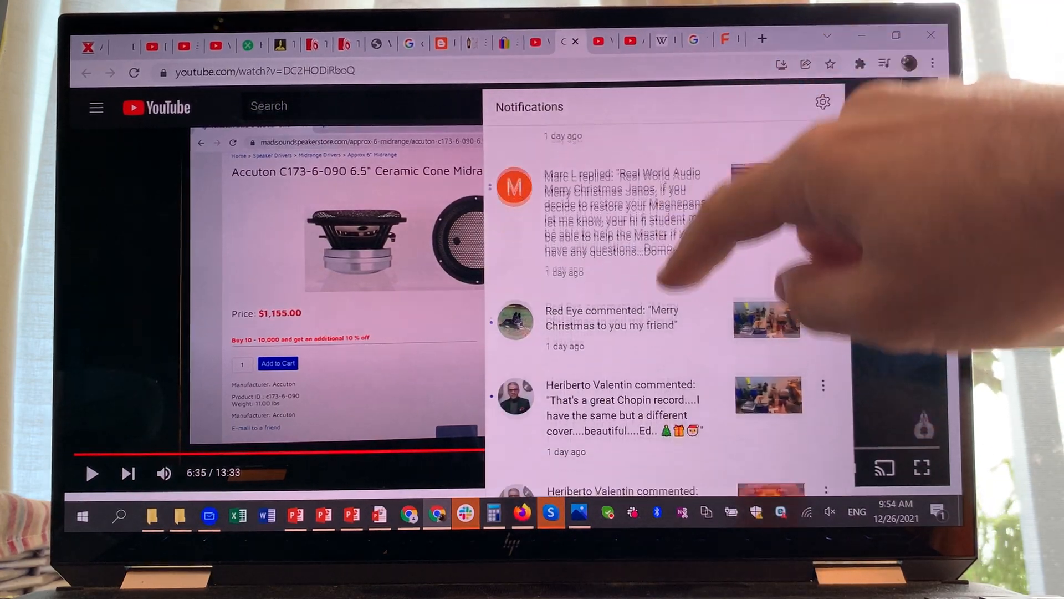
pyautogui.scroll(-3)
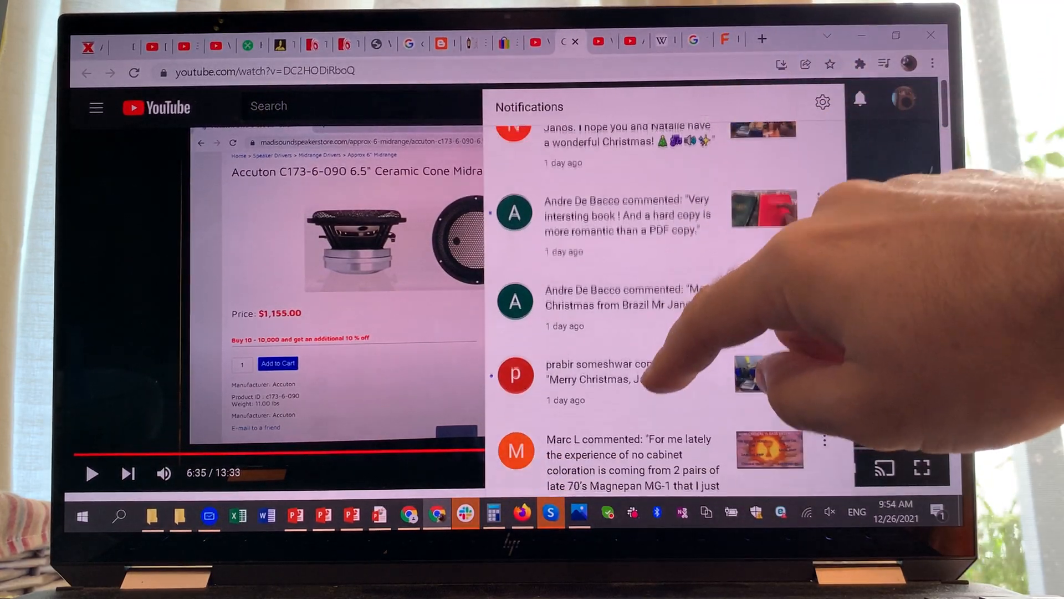
pyautogui.scroll(-3)
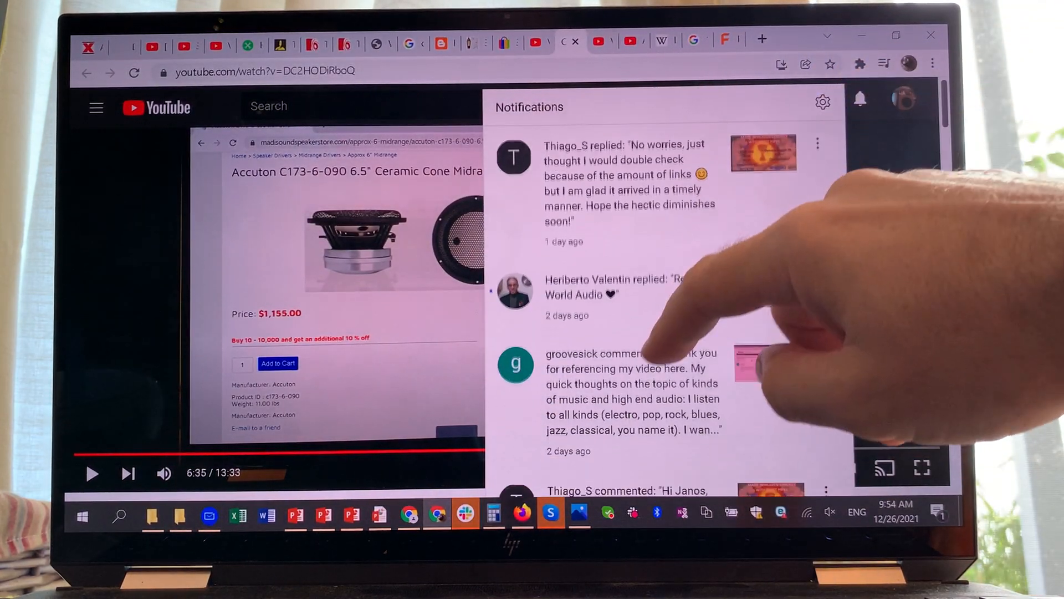
pyautogui.scroll(-3)
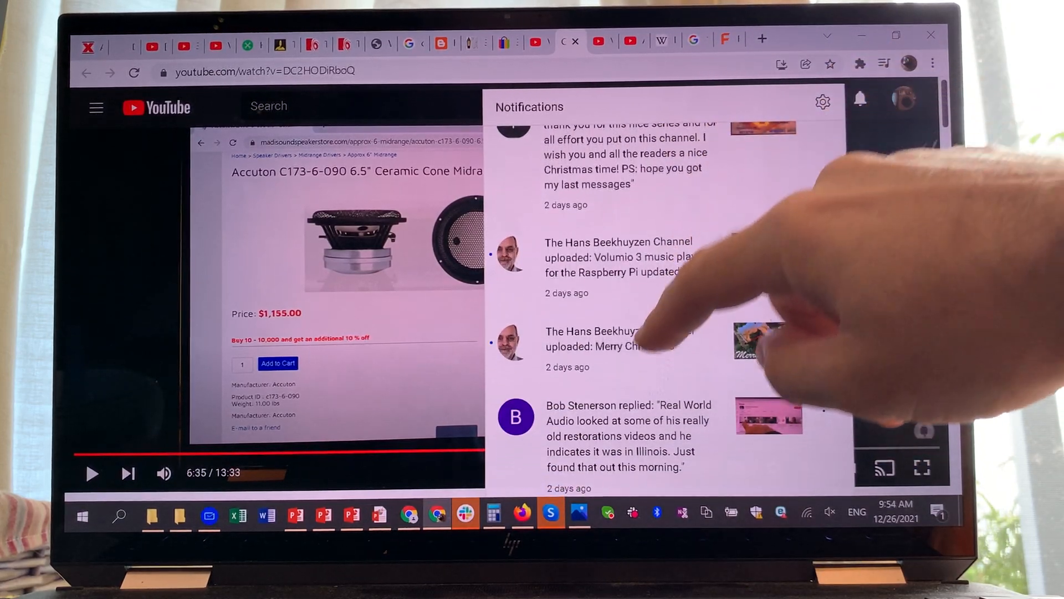
pyautogui.scroll(-3)
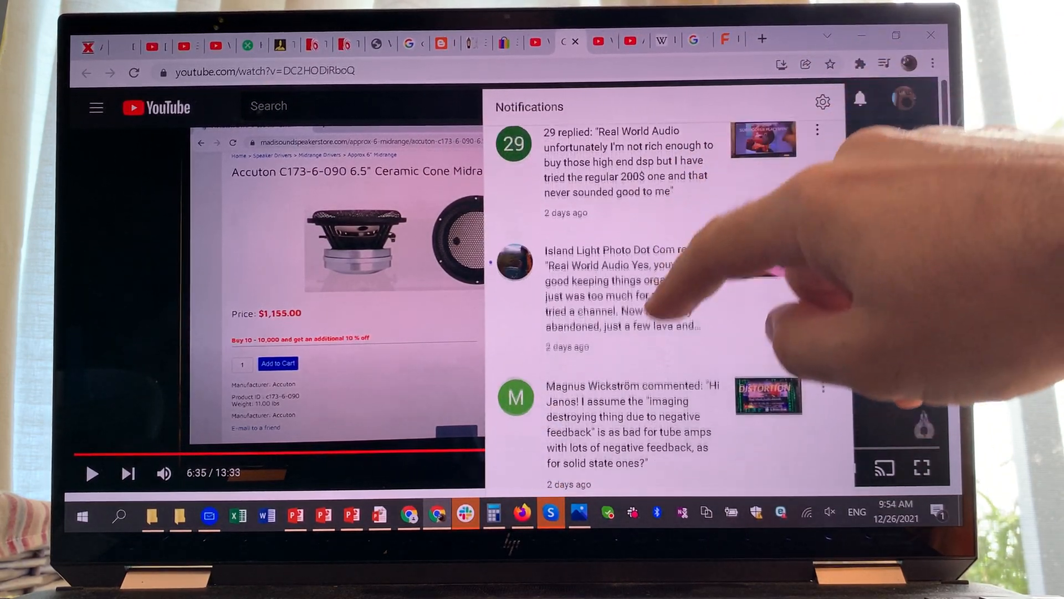
pyautogui.scroll(-3)
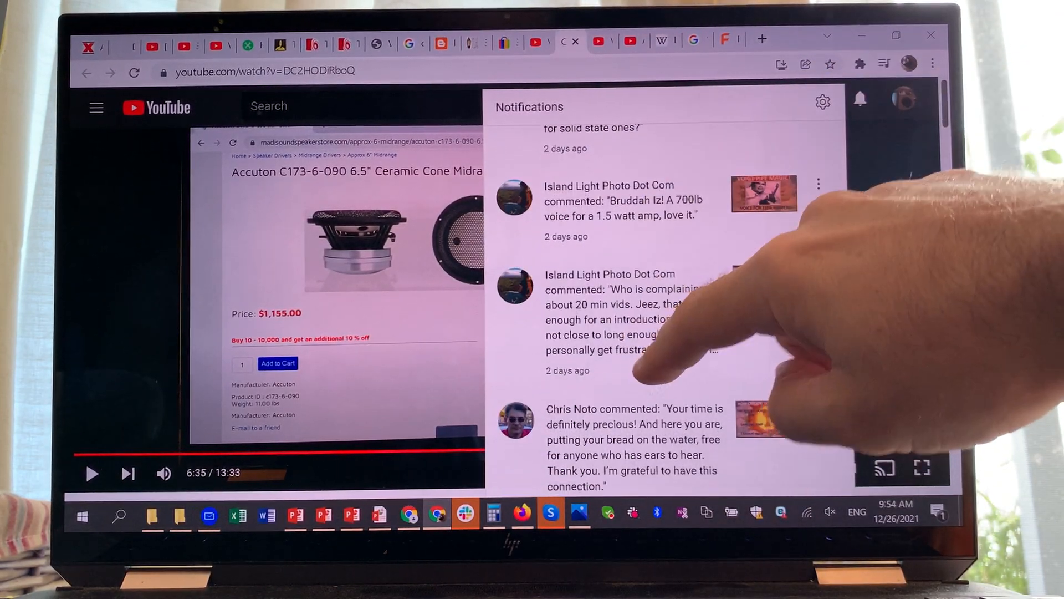
pyautogui.scroll(-3)
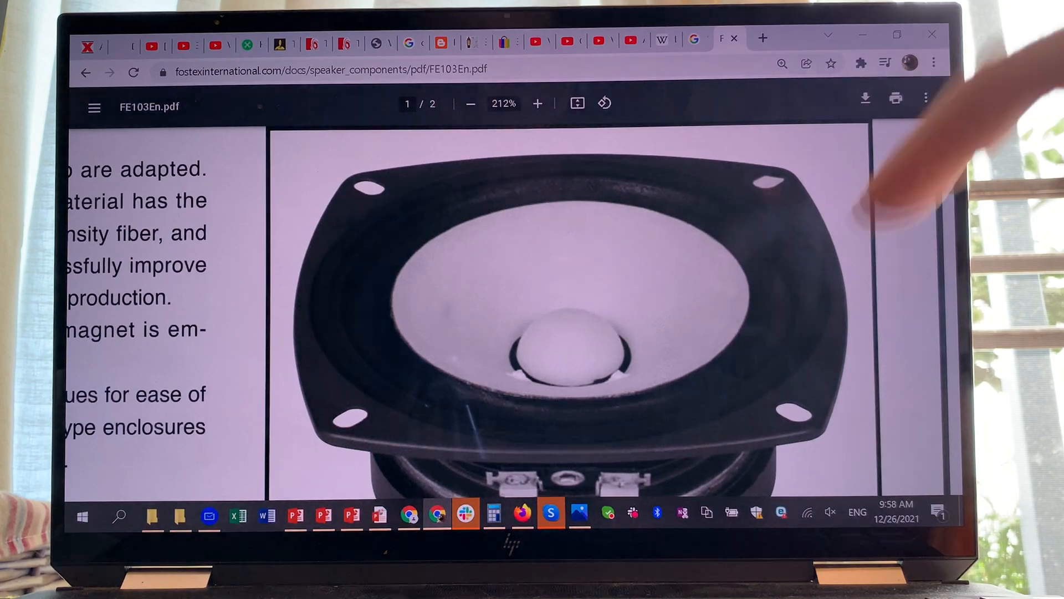
pyautogui.scroll(-3)
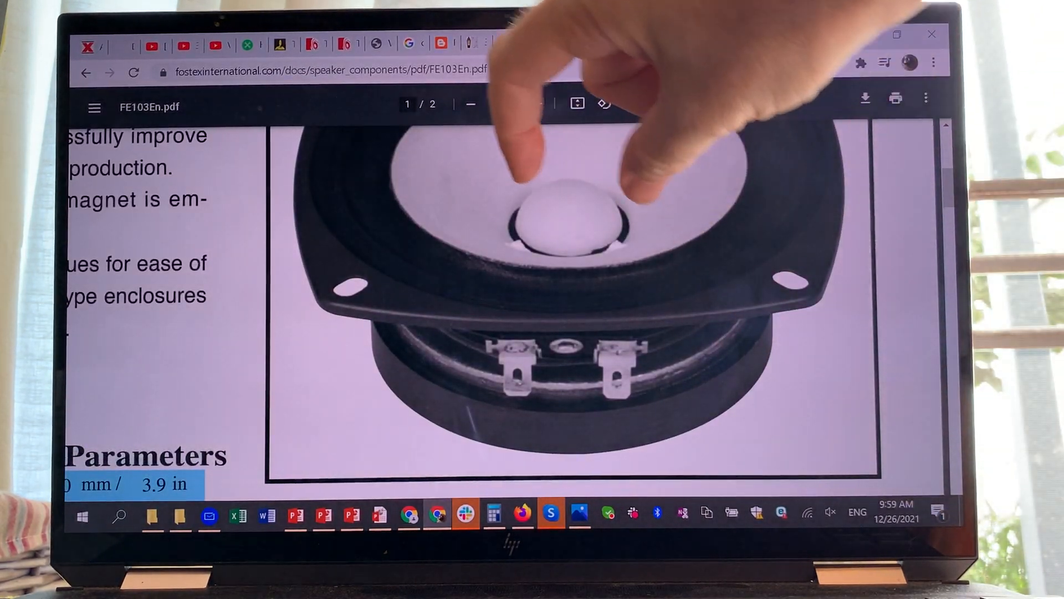
pyautogui.click(536, 104)
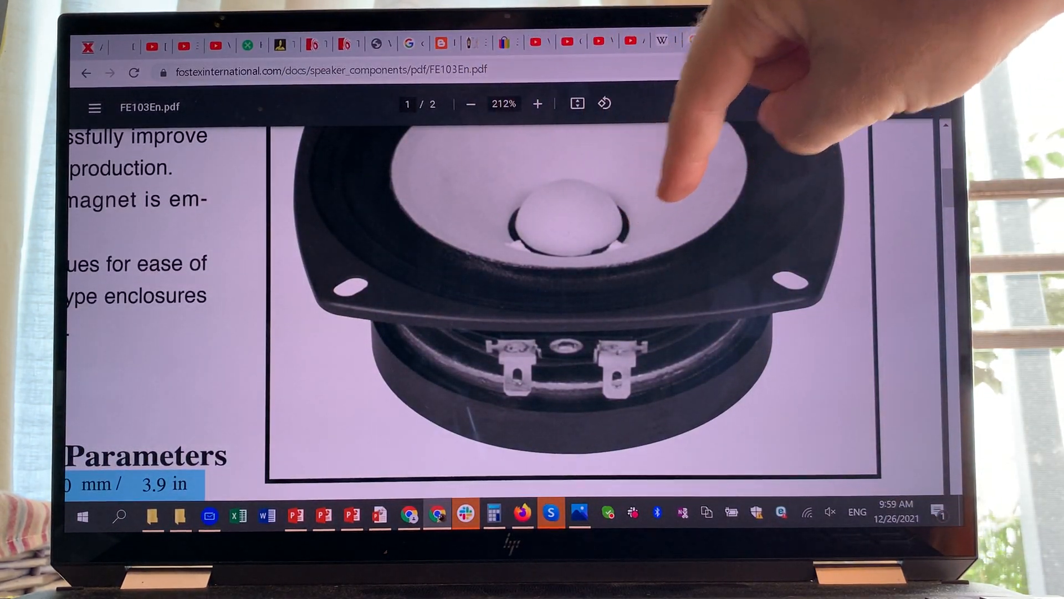
pyautogui.scroll(-3)
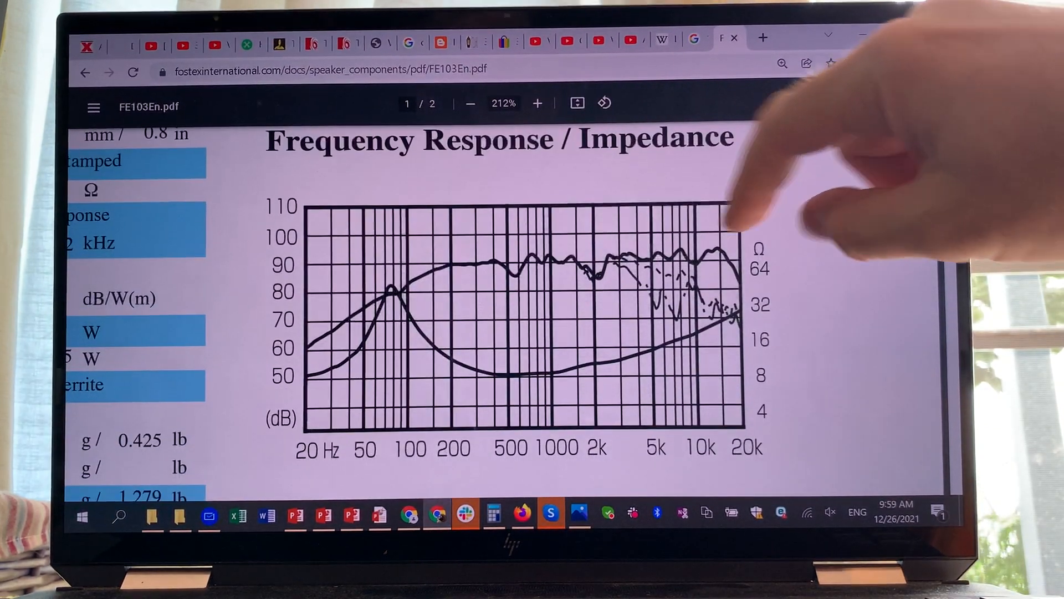
pyautogui.moveTo(645, 285)
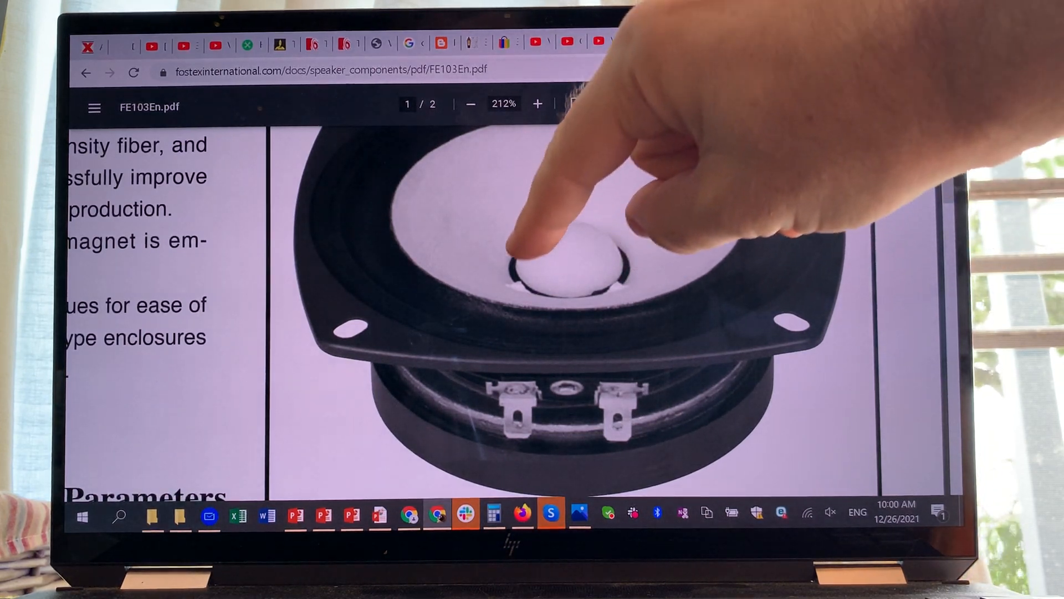
pyautogui.scroll(-3)
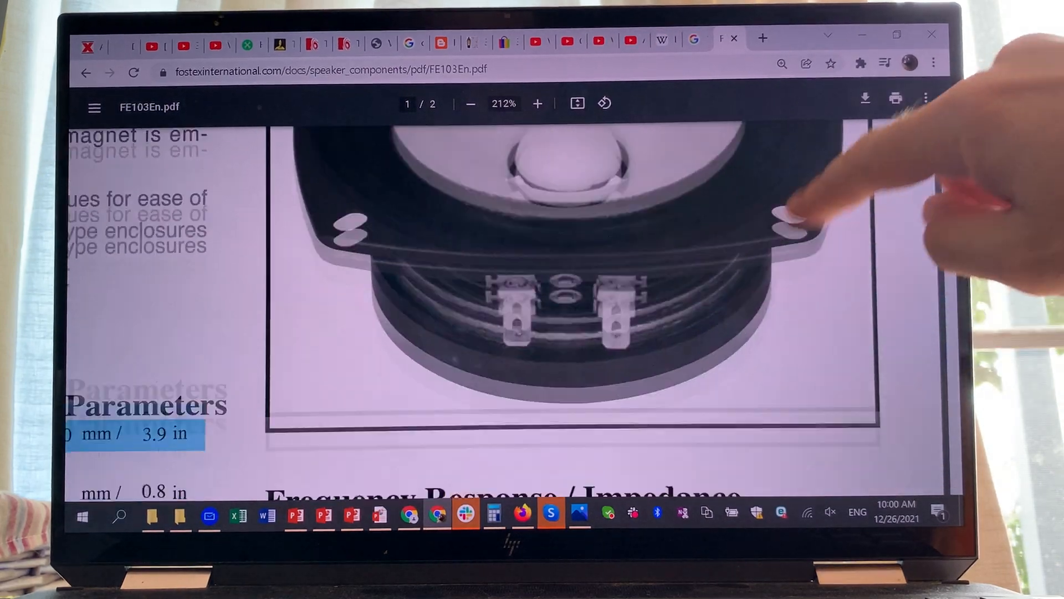
pyautogui.scroll(-3)
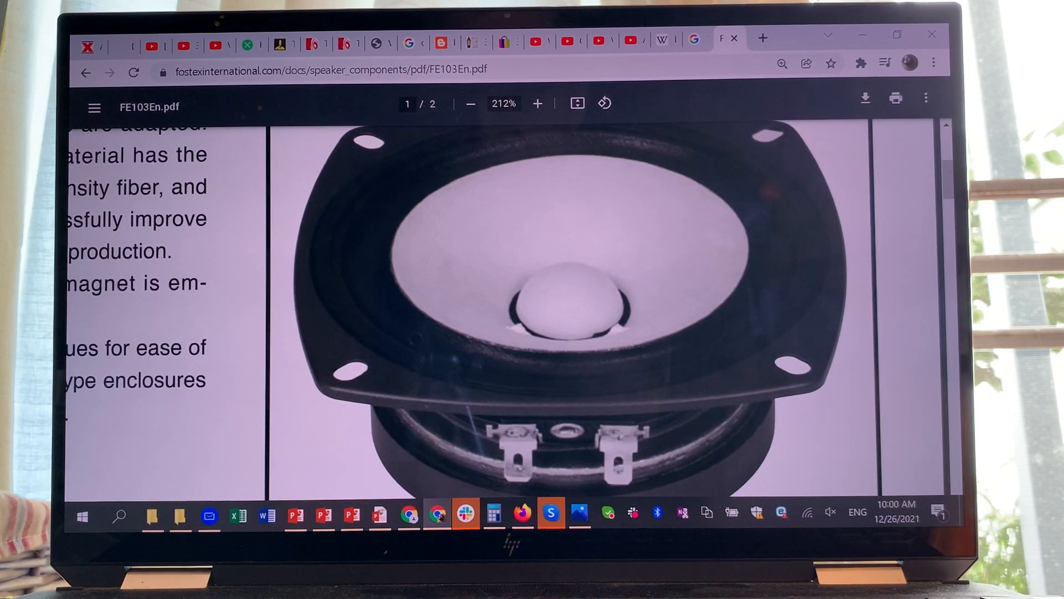
pyautogui.scroll(-3)
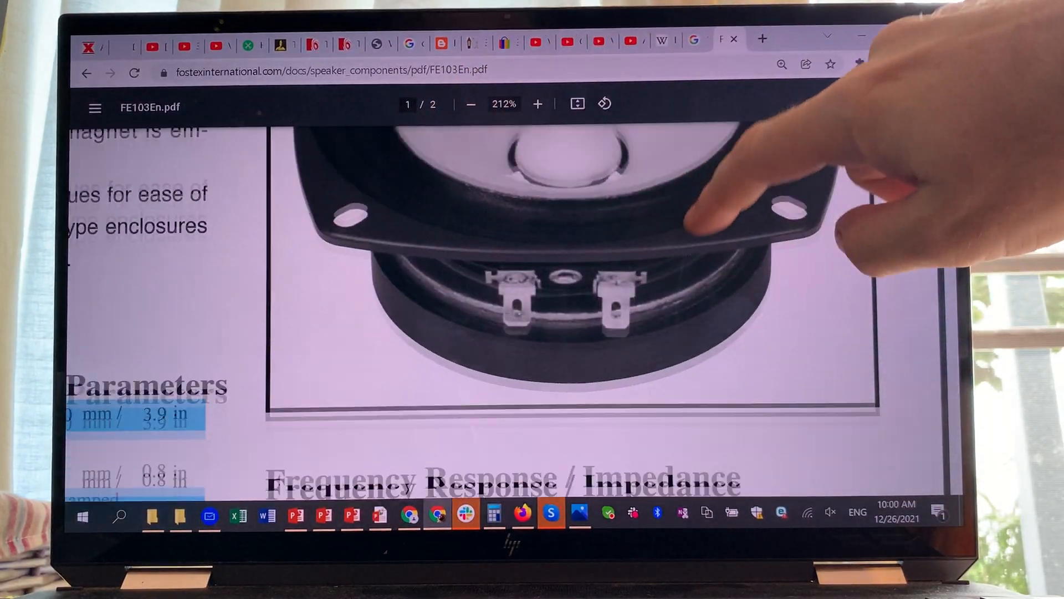
pyautogui.scroll(-3)
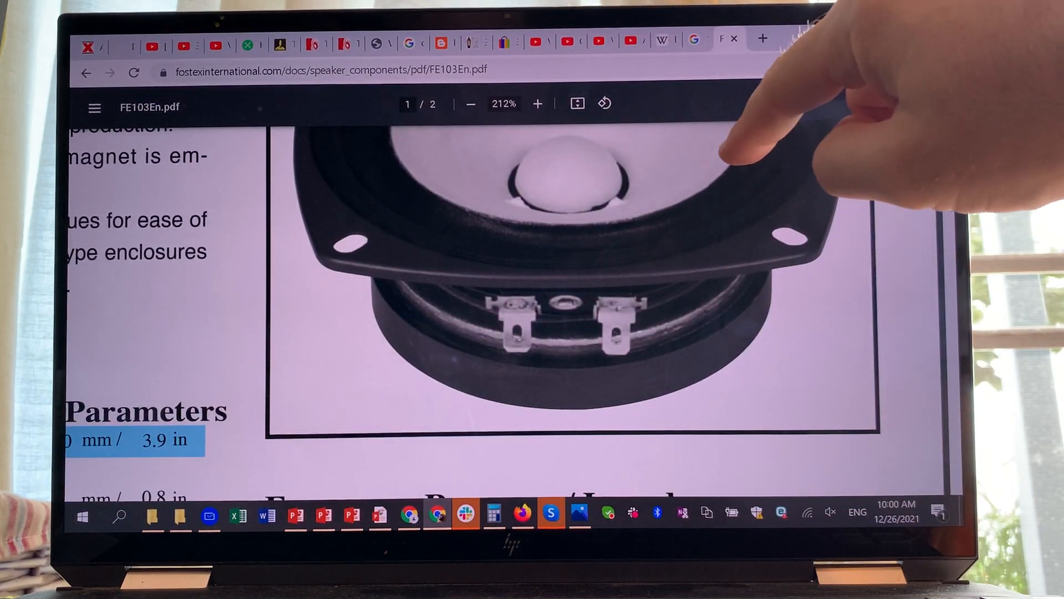
pyautogui.scroll(-3)
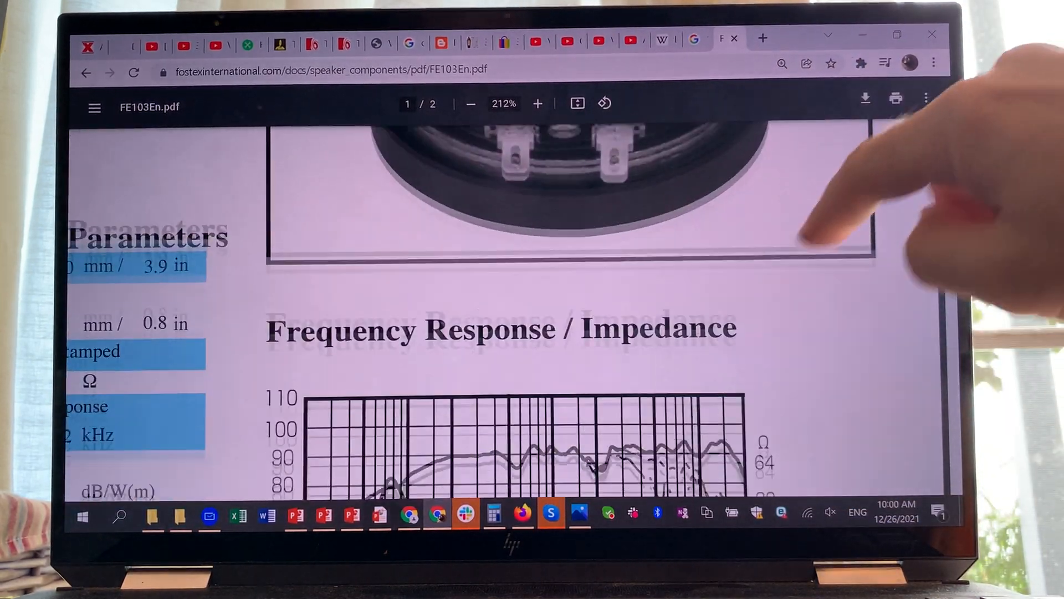
pyautogui.scroll(-3)
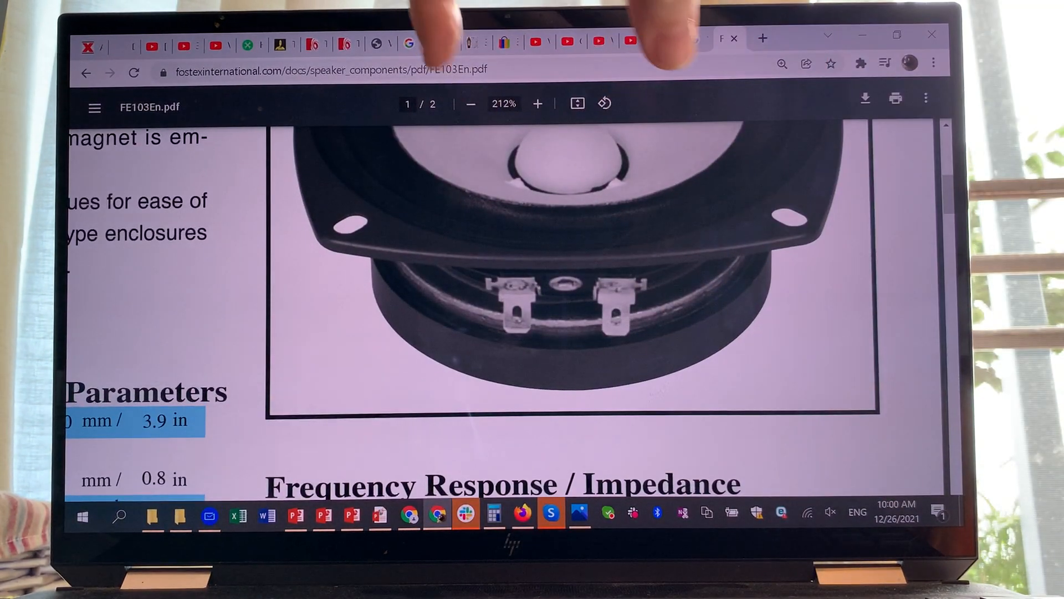
pyautogui.scroll(-3)
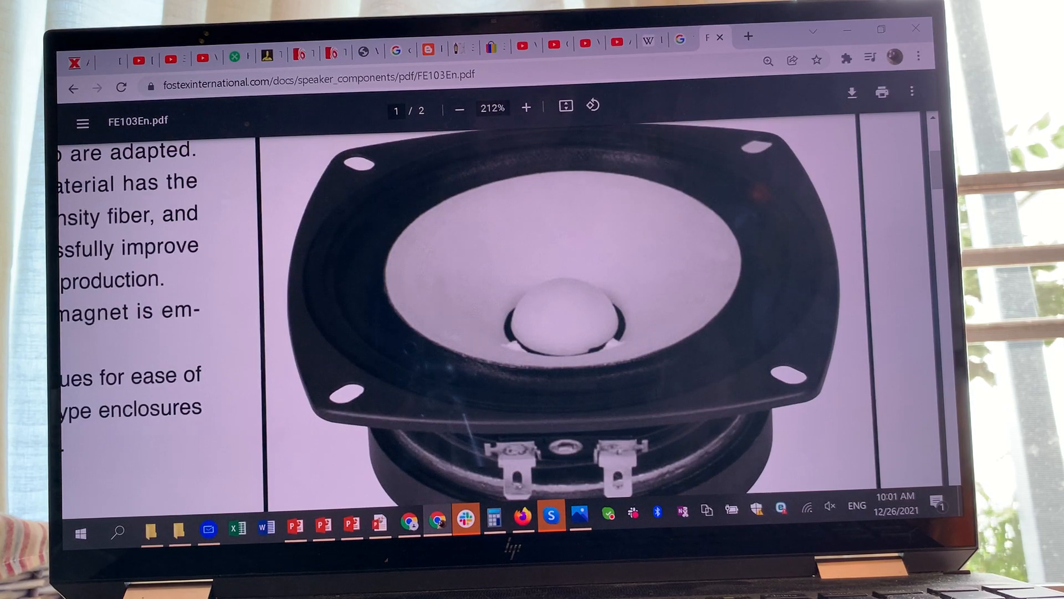
pyautogui.scroll(-3)
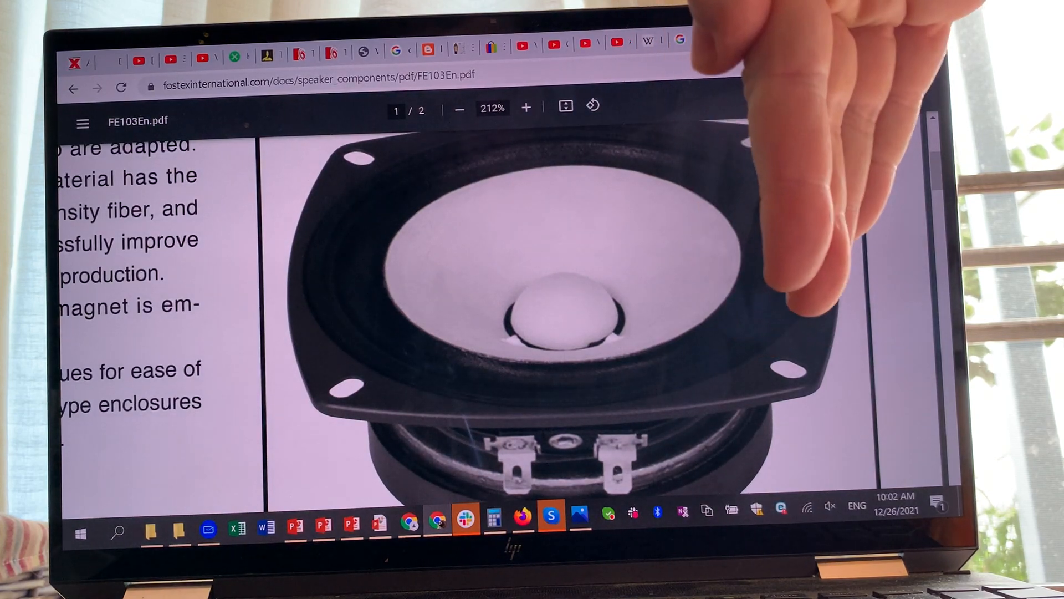
pyautogui.click(744, 39)
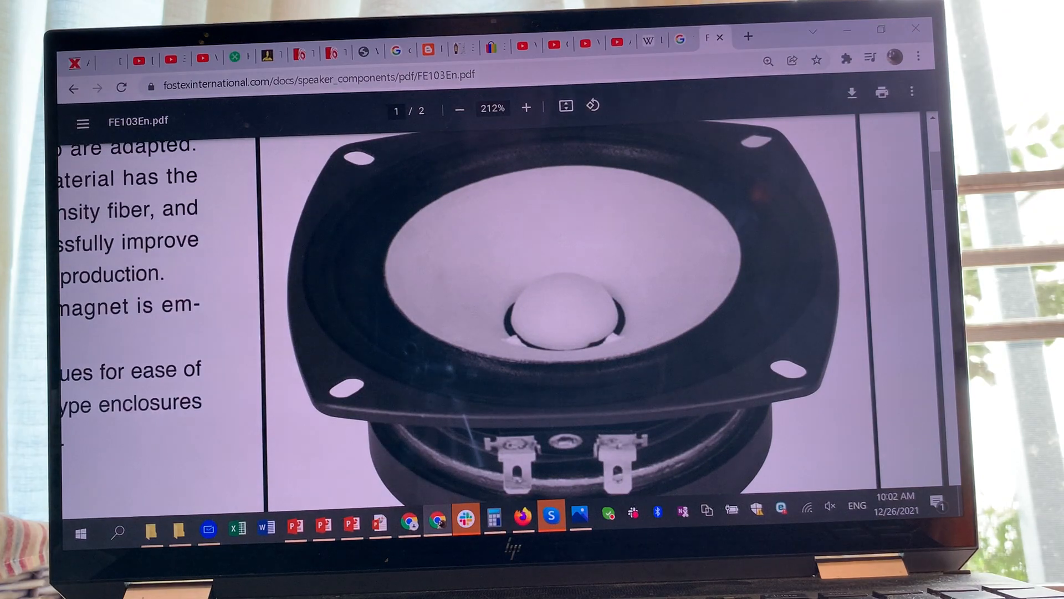
pyautogui.scroll(-3)
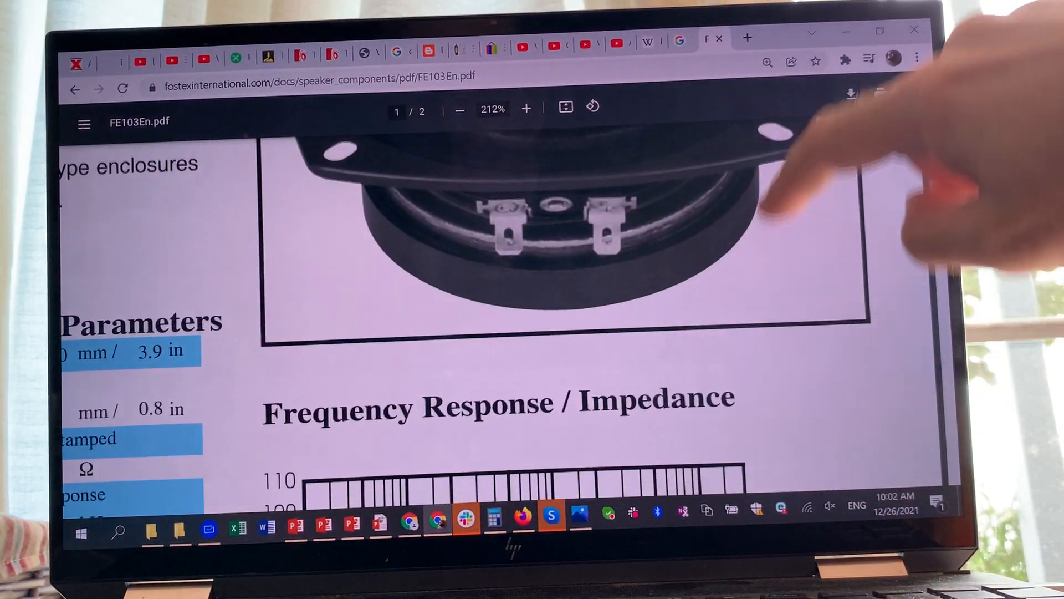
pyautogui.scroll(-3)
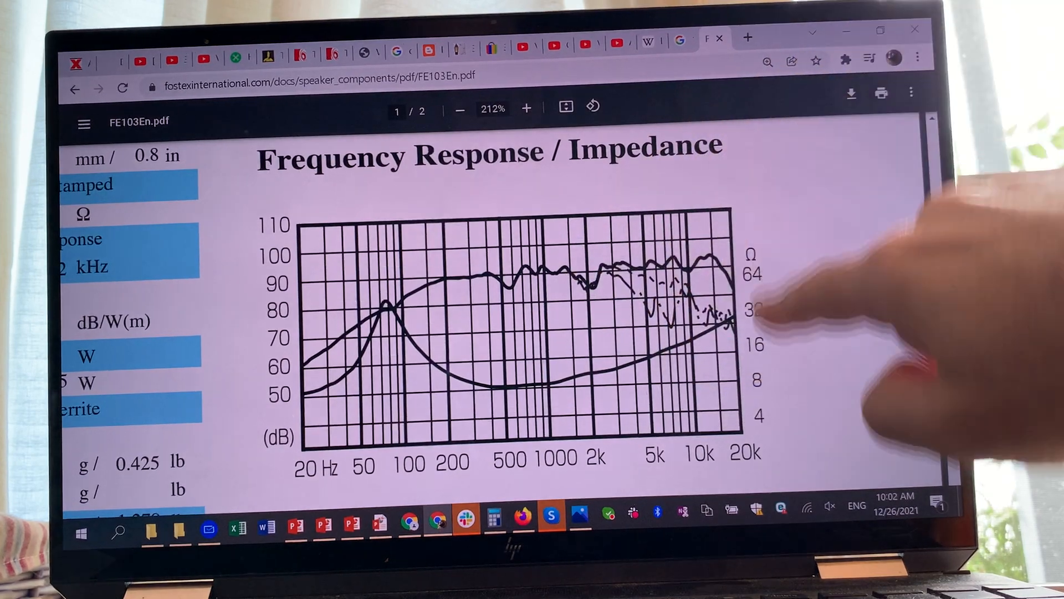
pyautogui.scroll(-3)
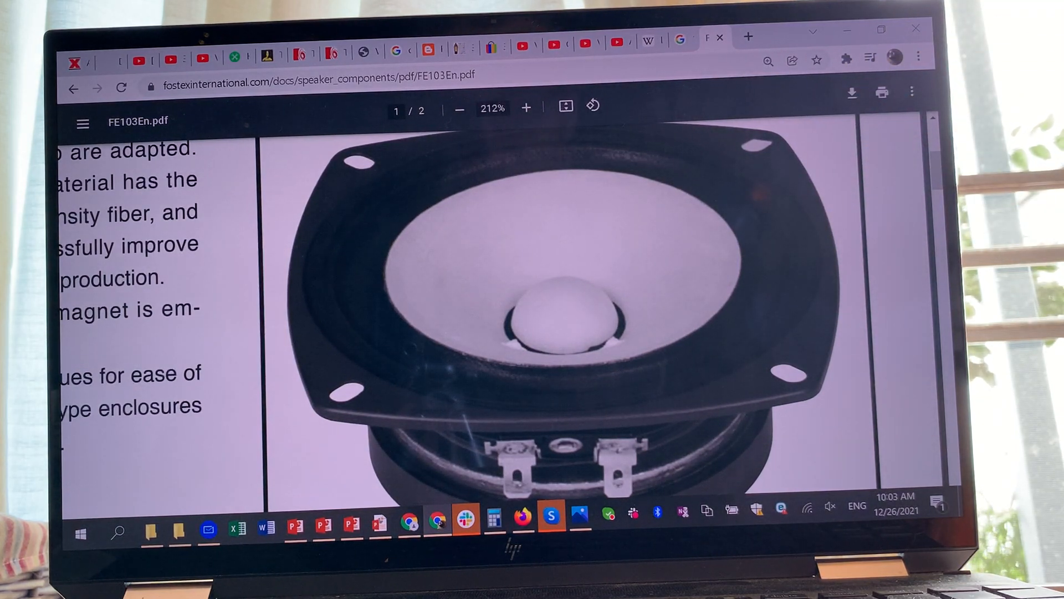
pyautogui.scroll(-3)
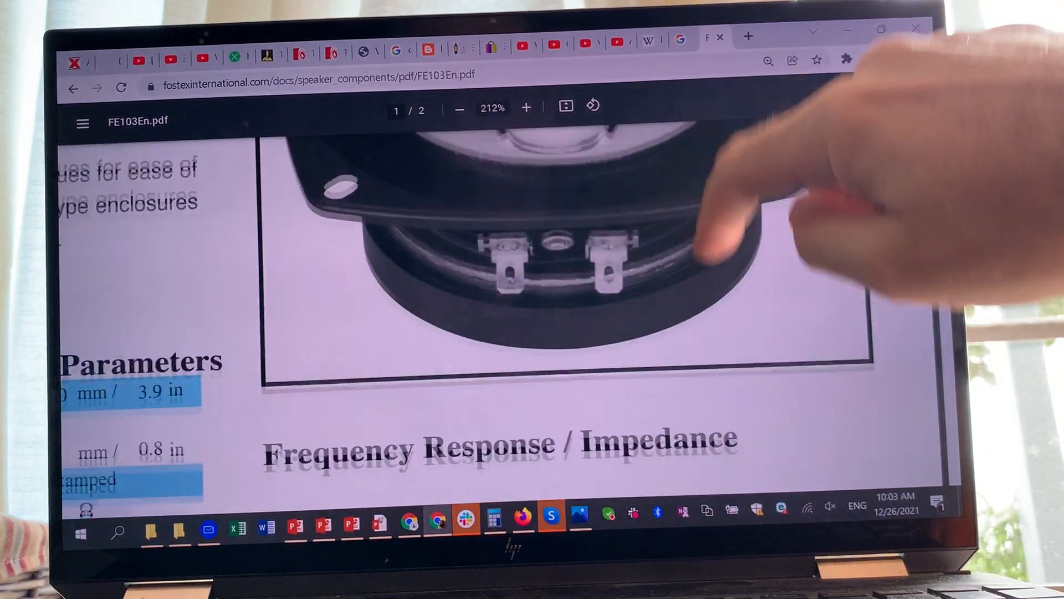
pyautogui.scroll(-3)
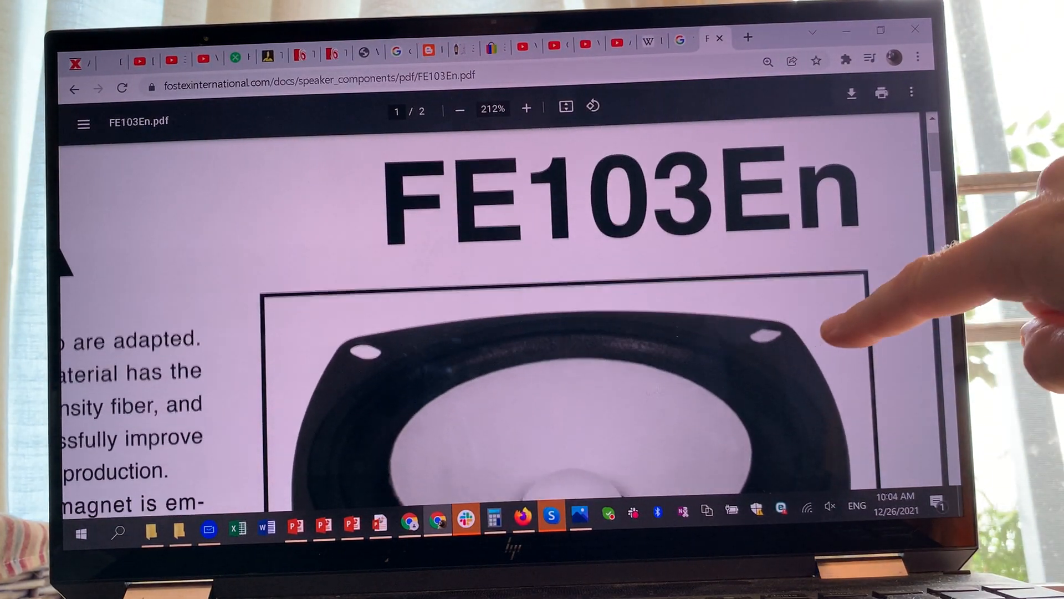
pyautogui.scroll(-3)
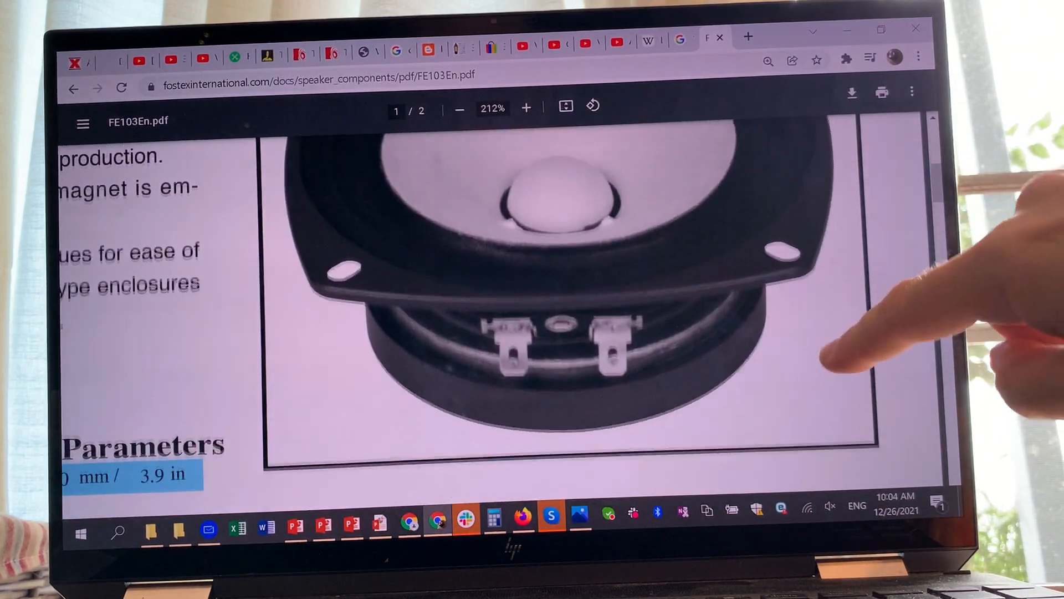
pyautogui.scroll(-3)
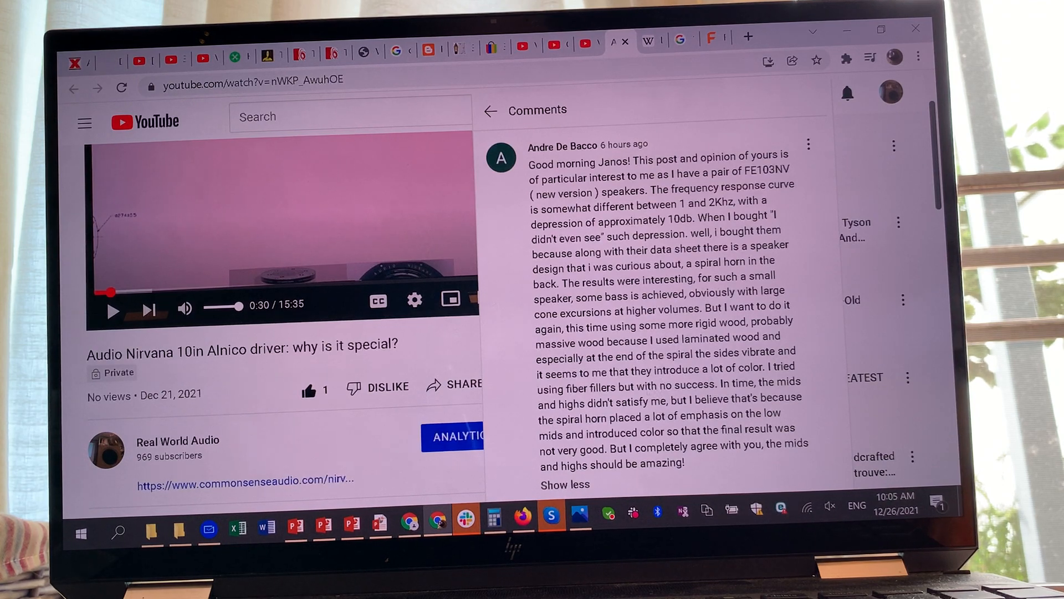
pyautogui.click(706, 37)
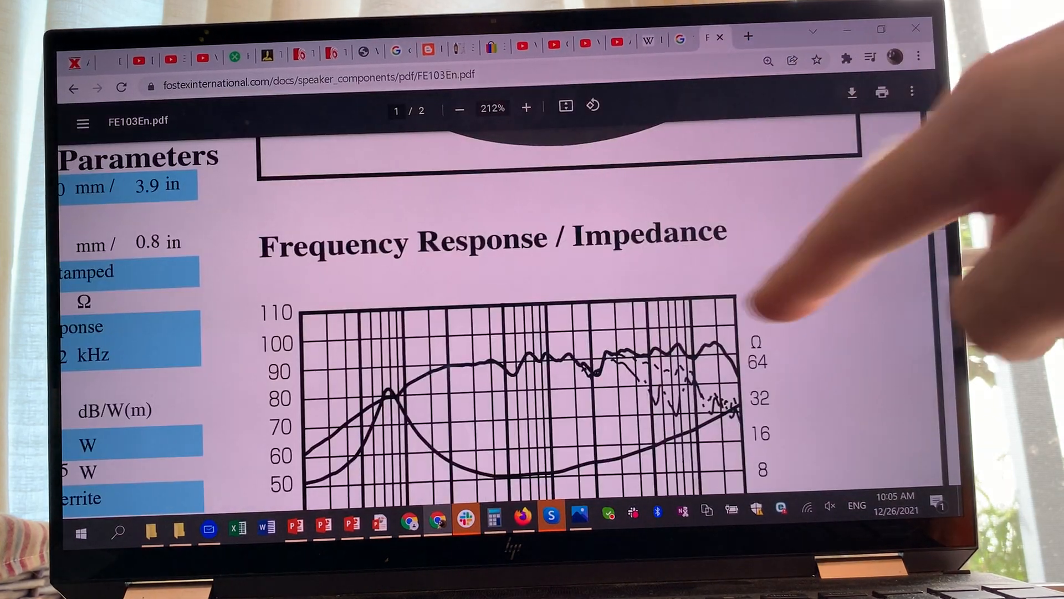